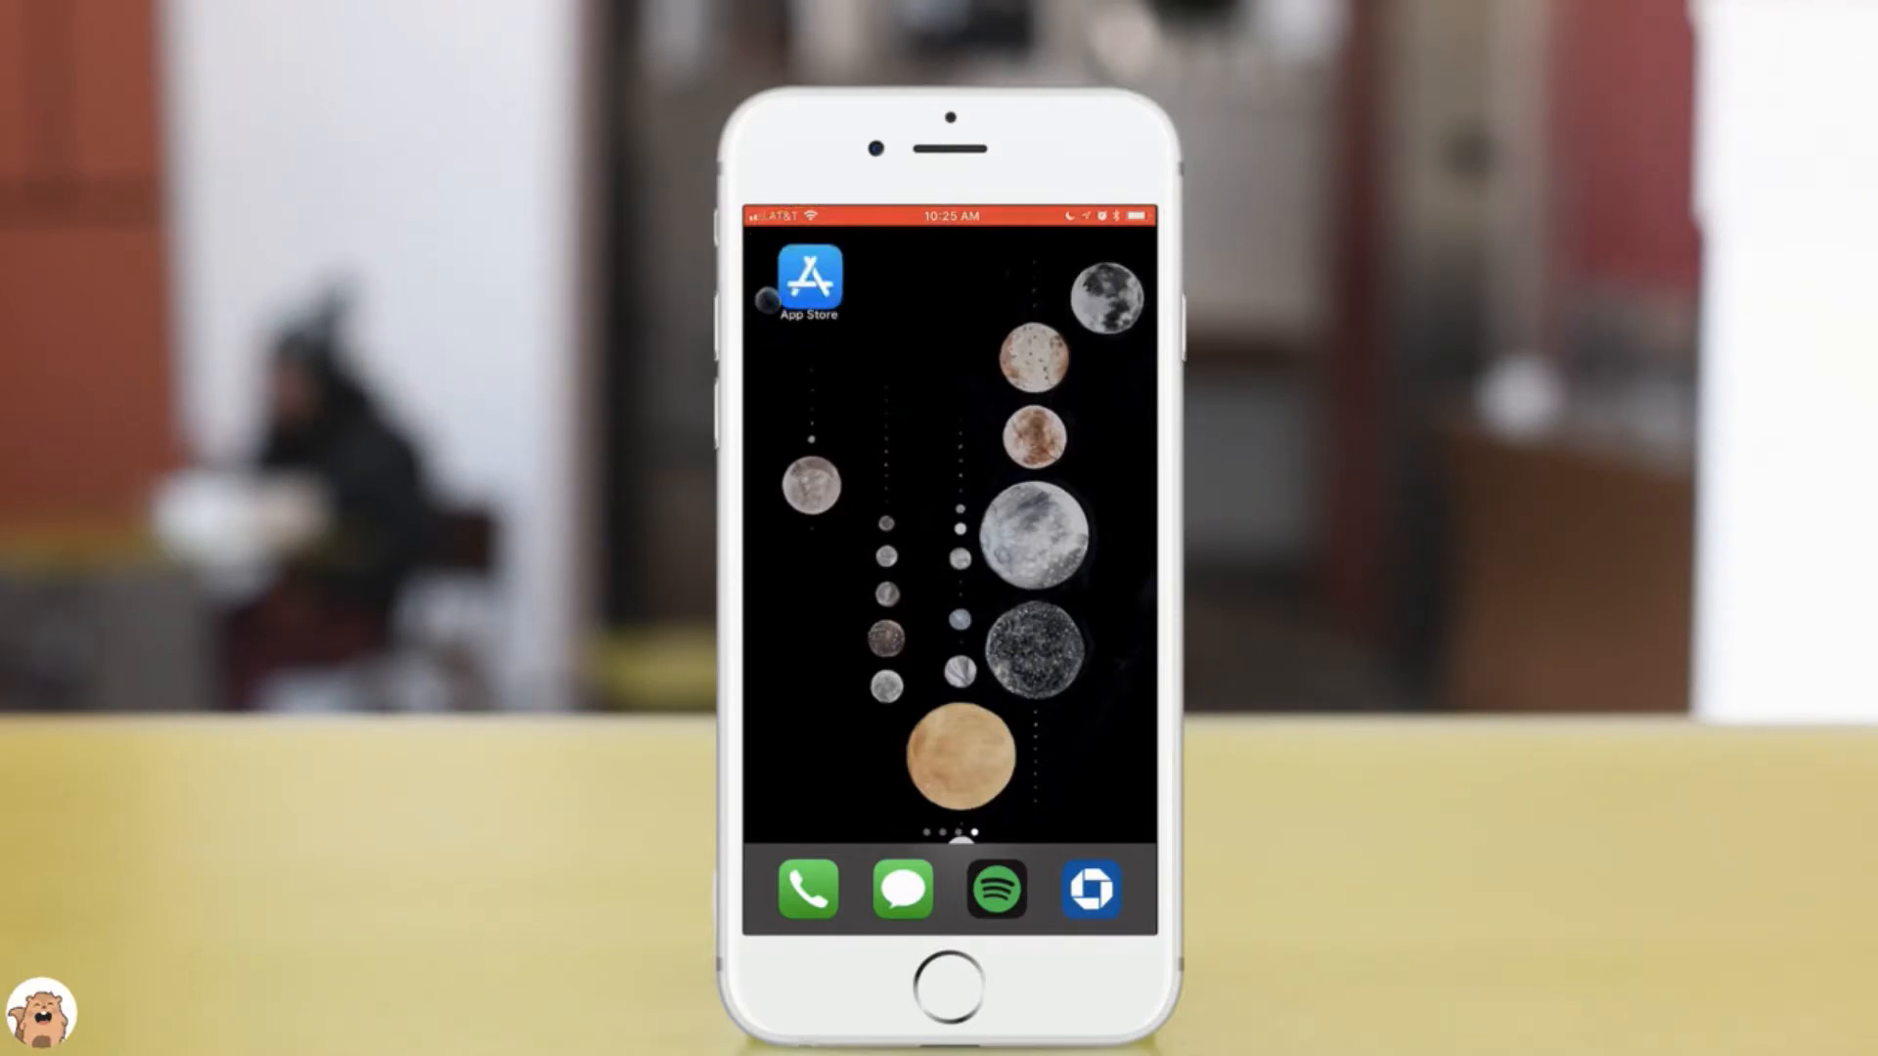
Launch the App Store from the home screen to its Today page.
left_click(808, 274)
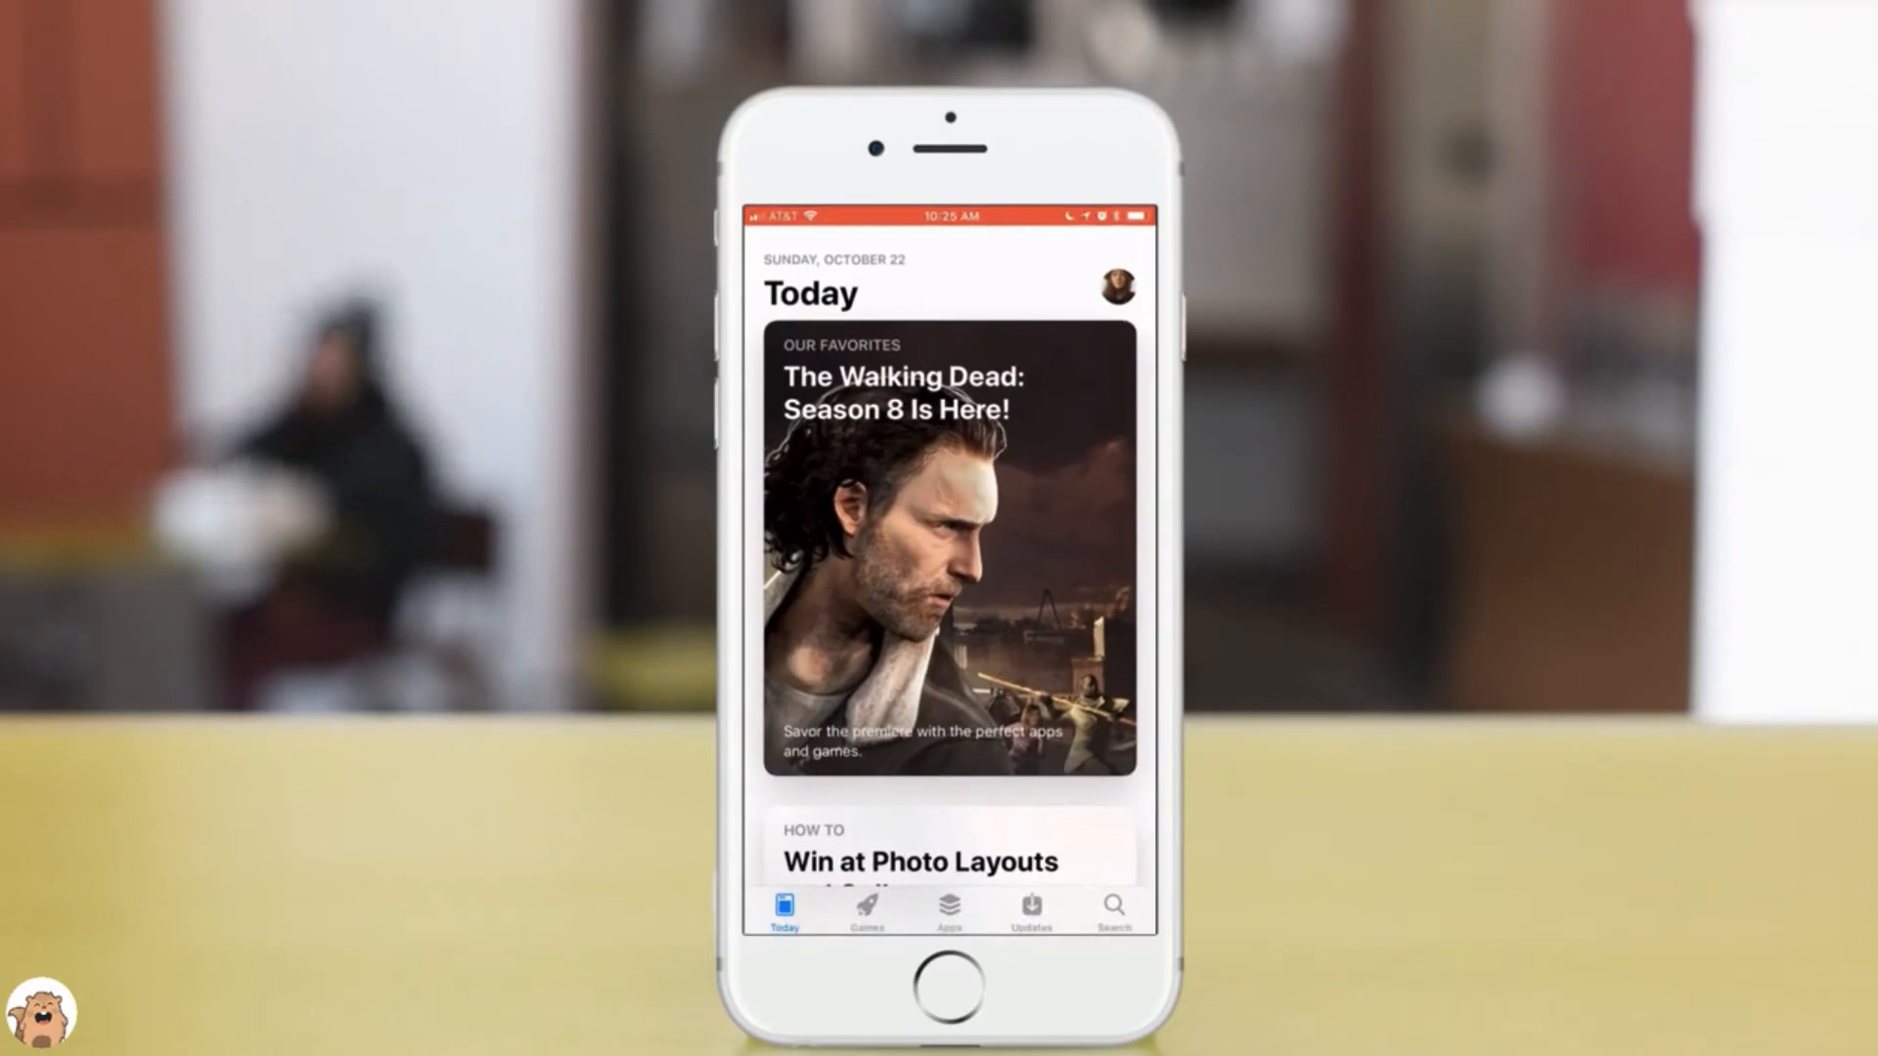
Search the store for "shyft" and pick the "shyft - shift swap, schedule app" suggestion.
left_click(1113, 914)
type("shy")
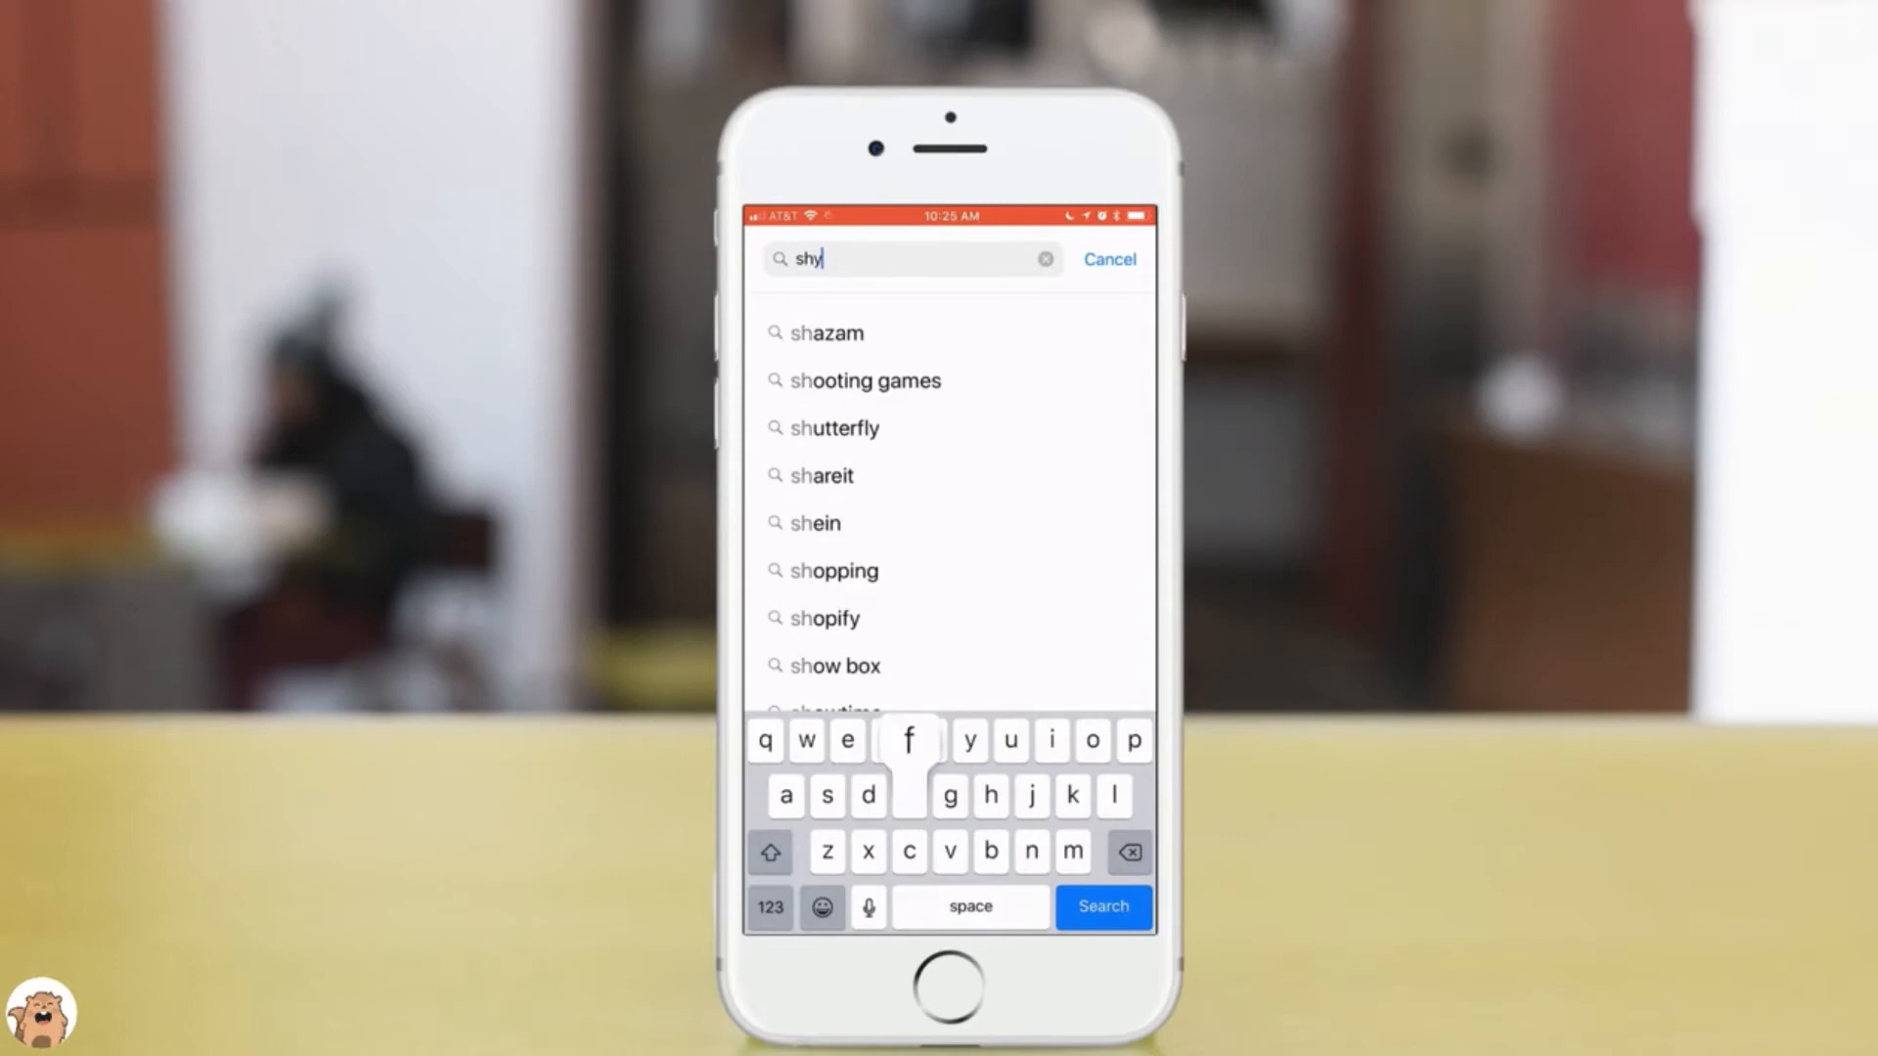
type("ft")
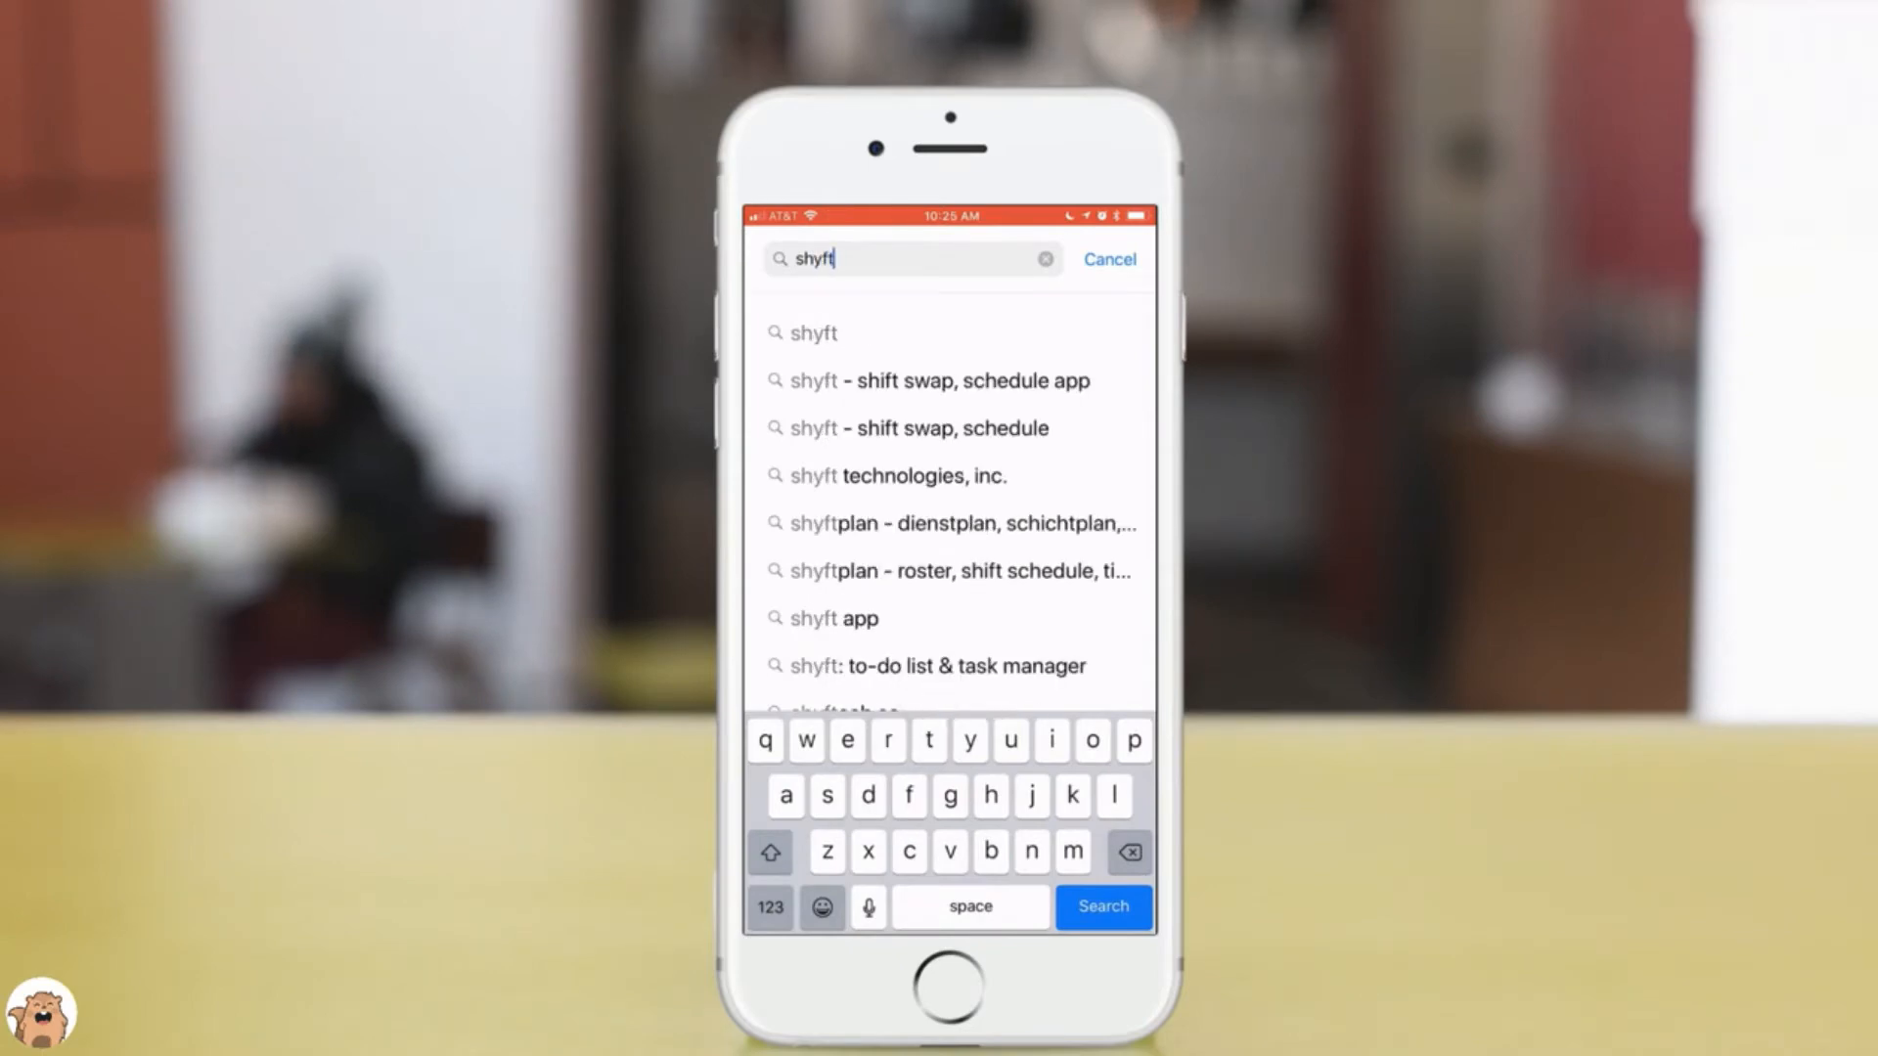
left_click(945, 380)
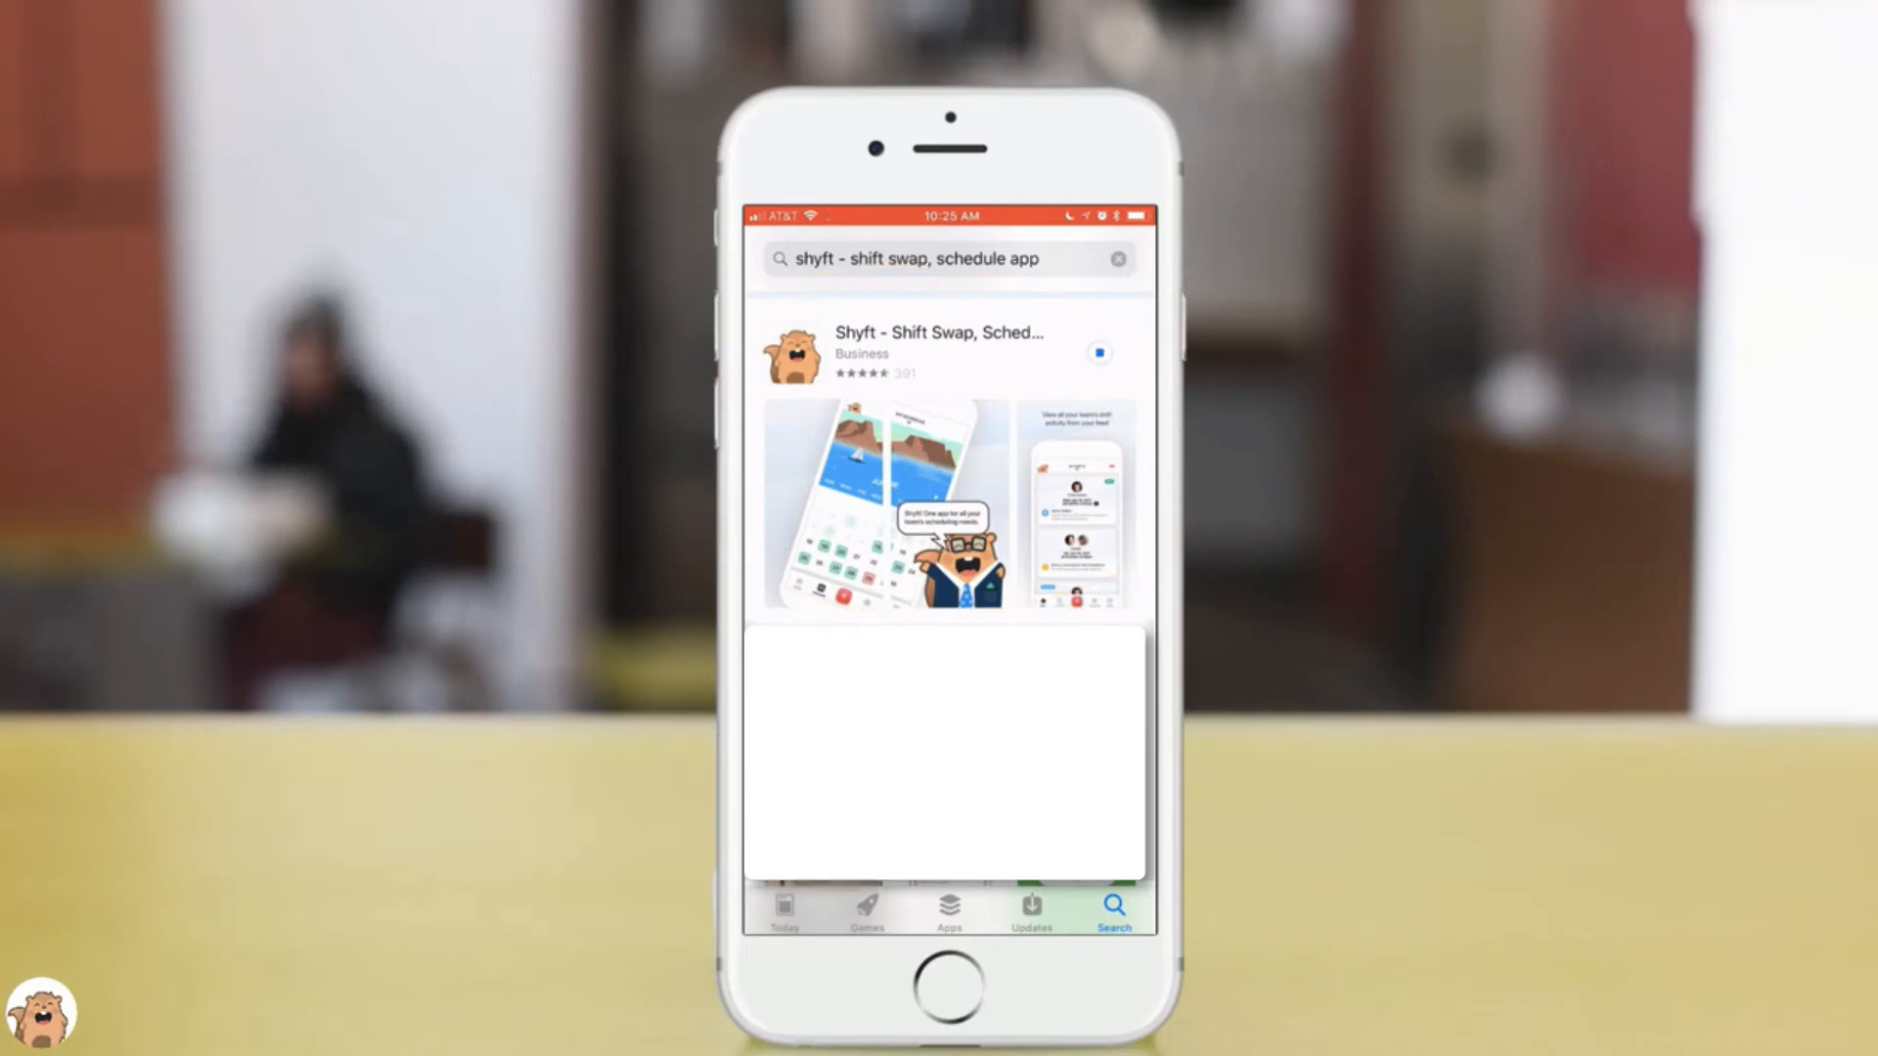
Download the Shyft – Shift Swap, Schedule result and bring up its product page.
left_click(1098, 352)
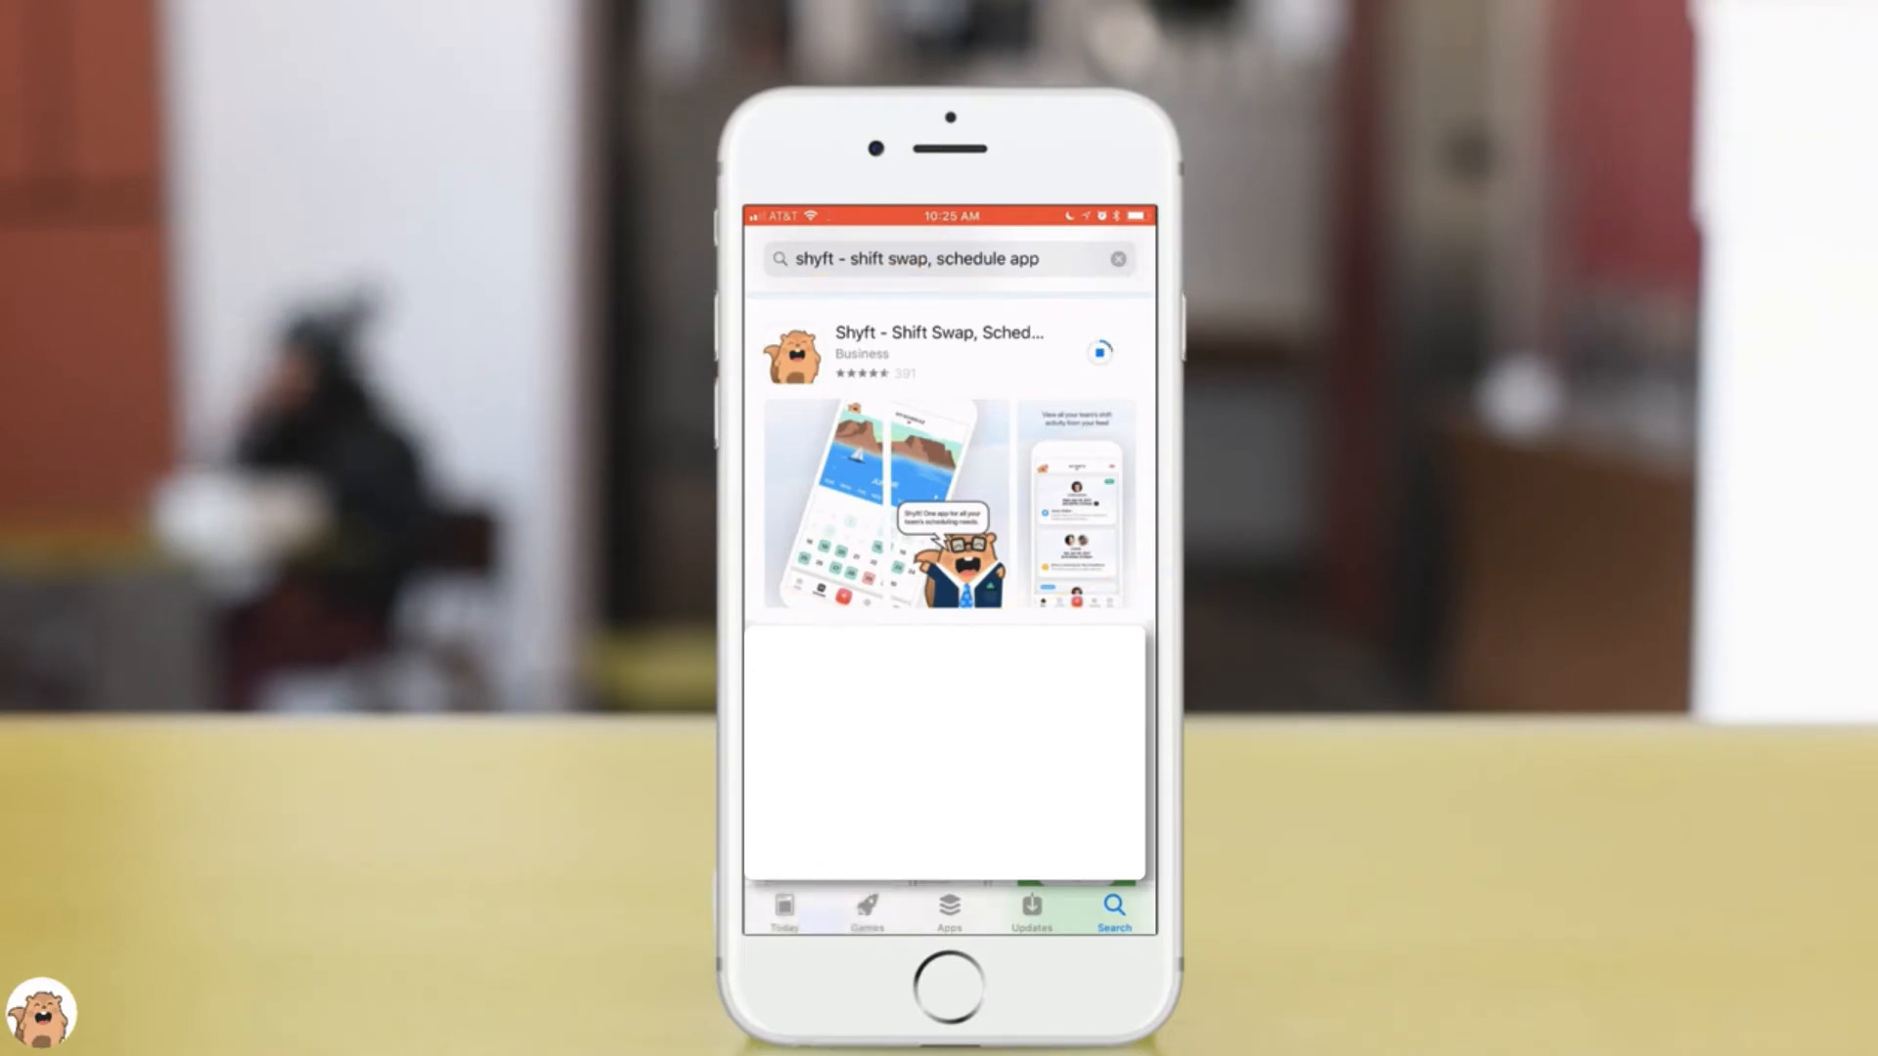
left_click(941, 348)
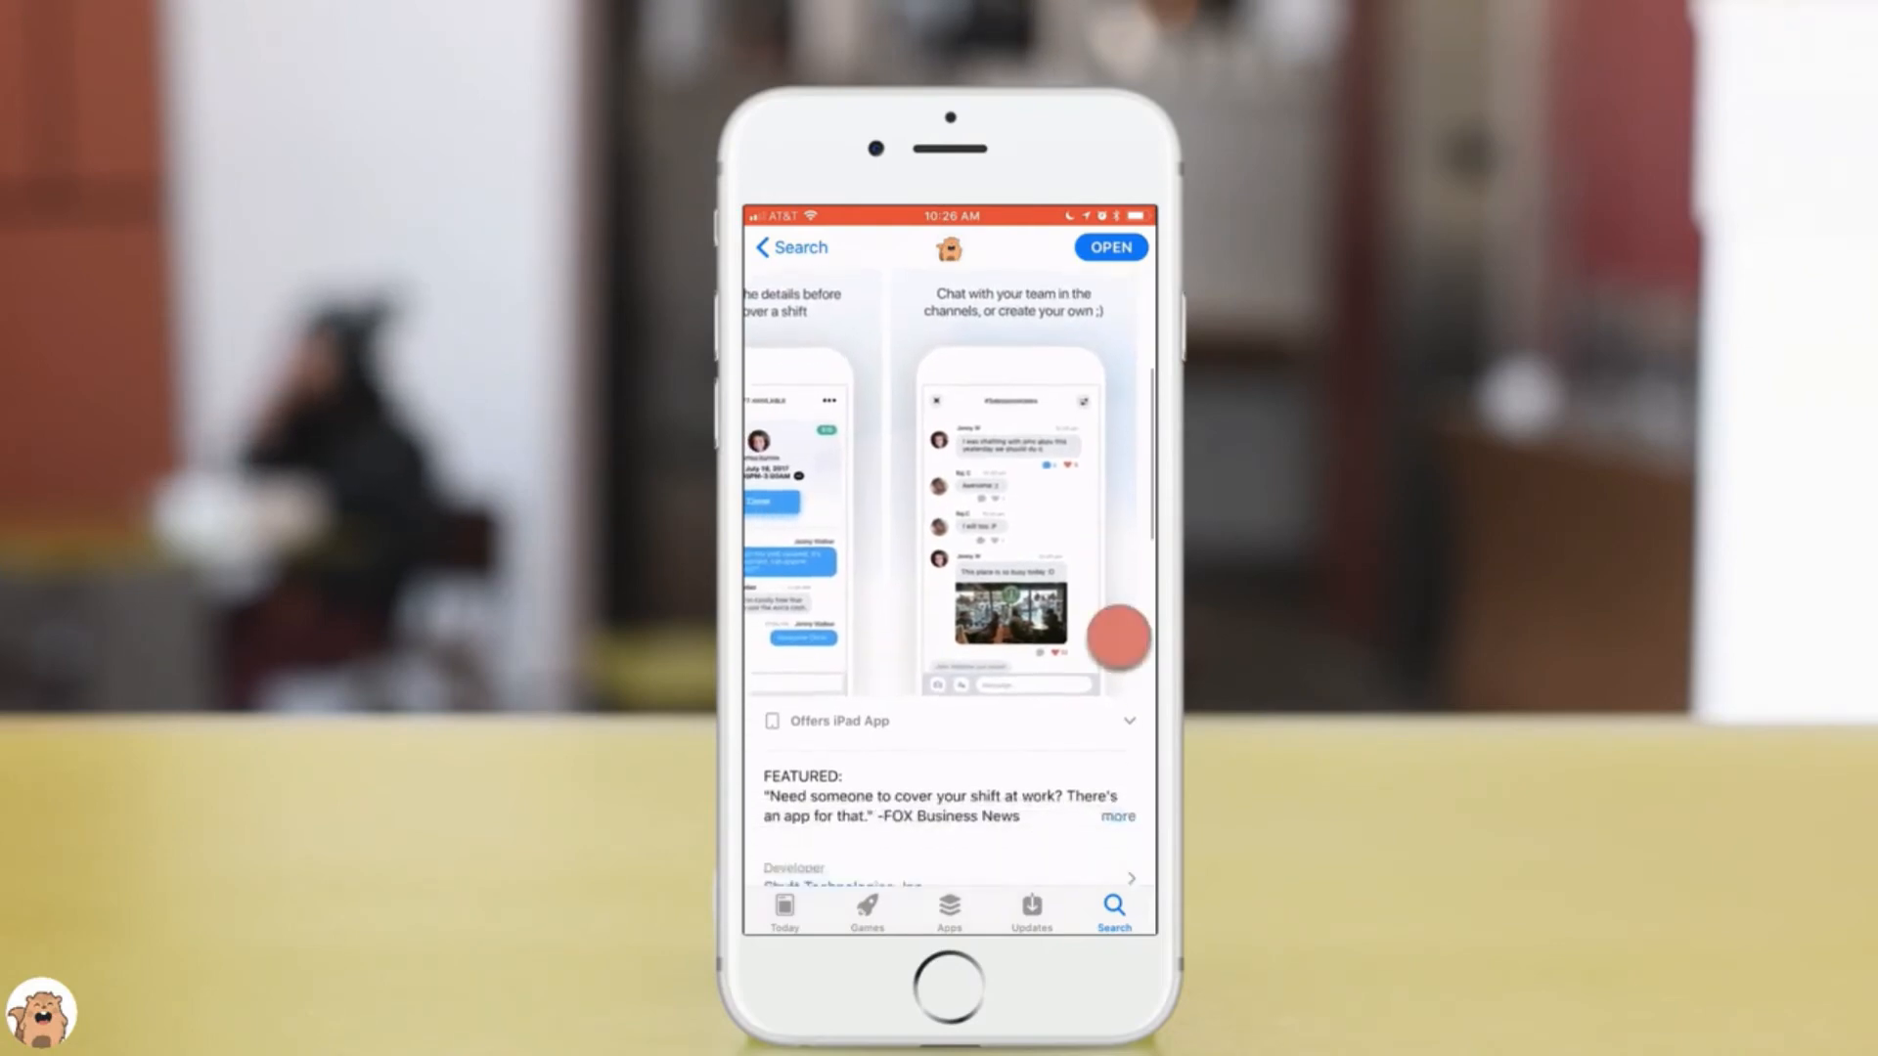
Review Shyft's screenshots and Information section, then launch the installed app.
scroll("down", 3)
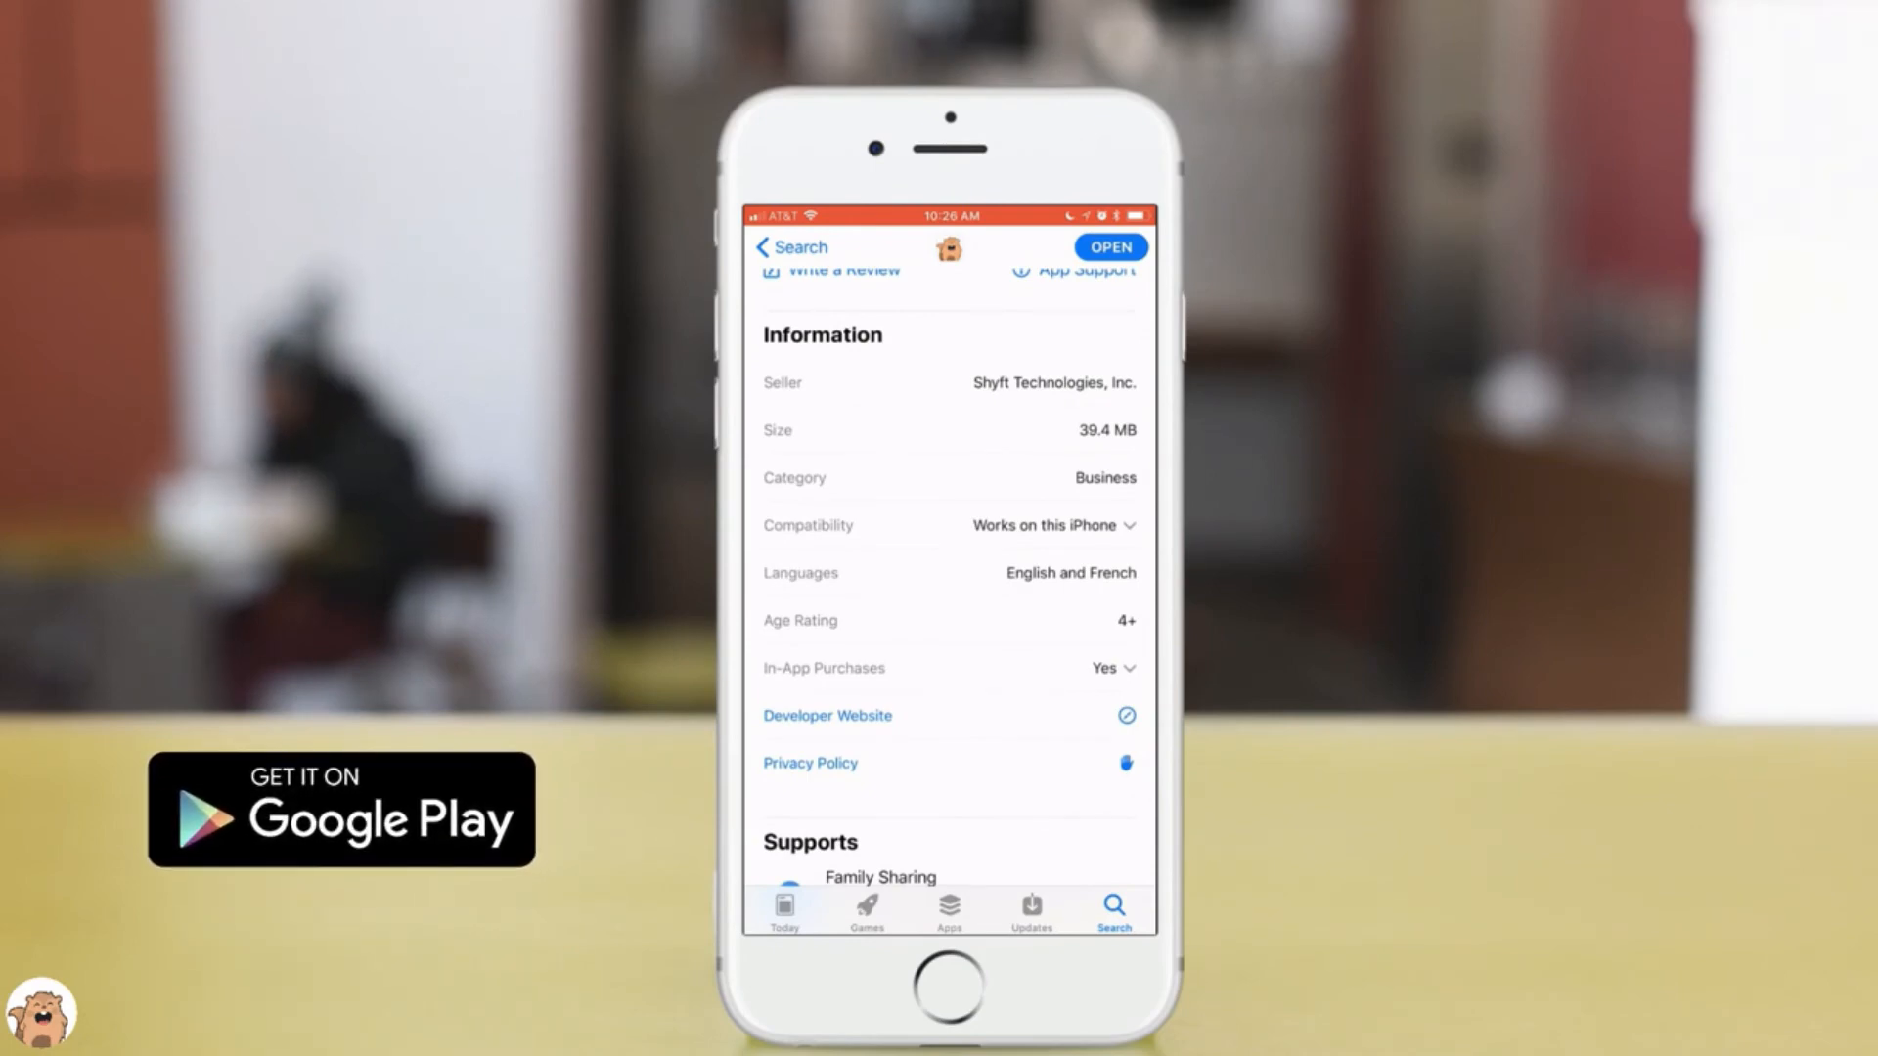
scroll("down", 3)
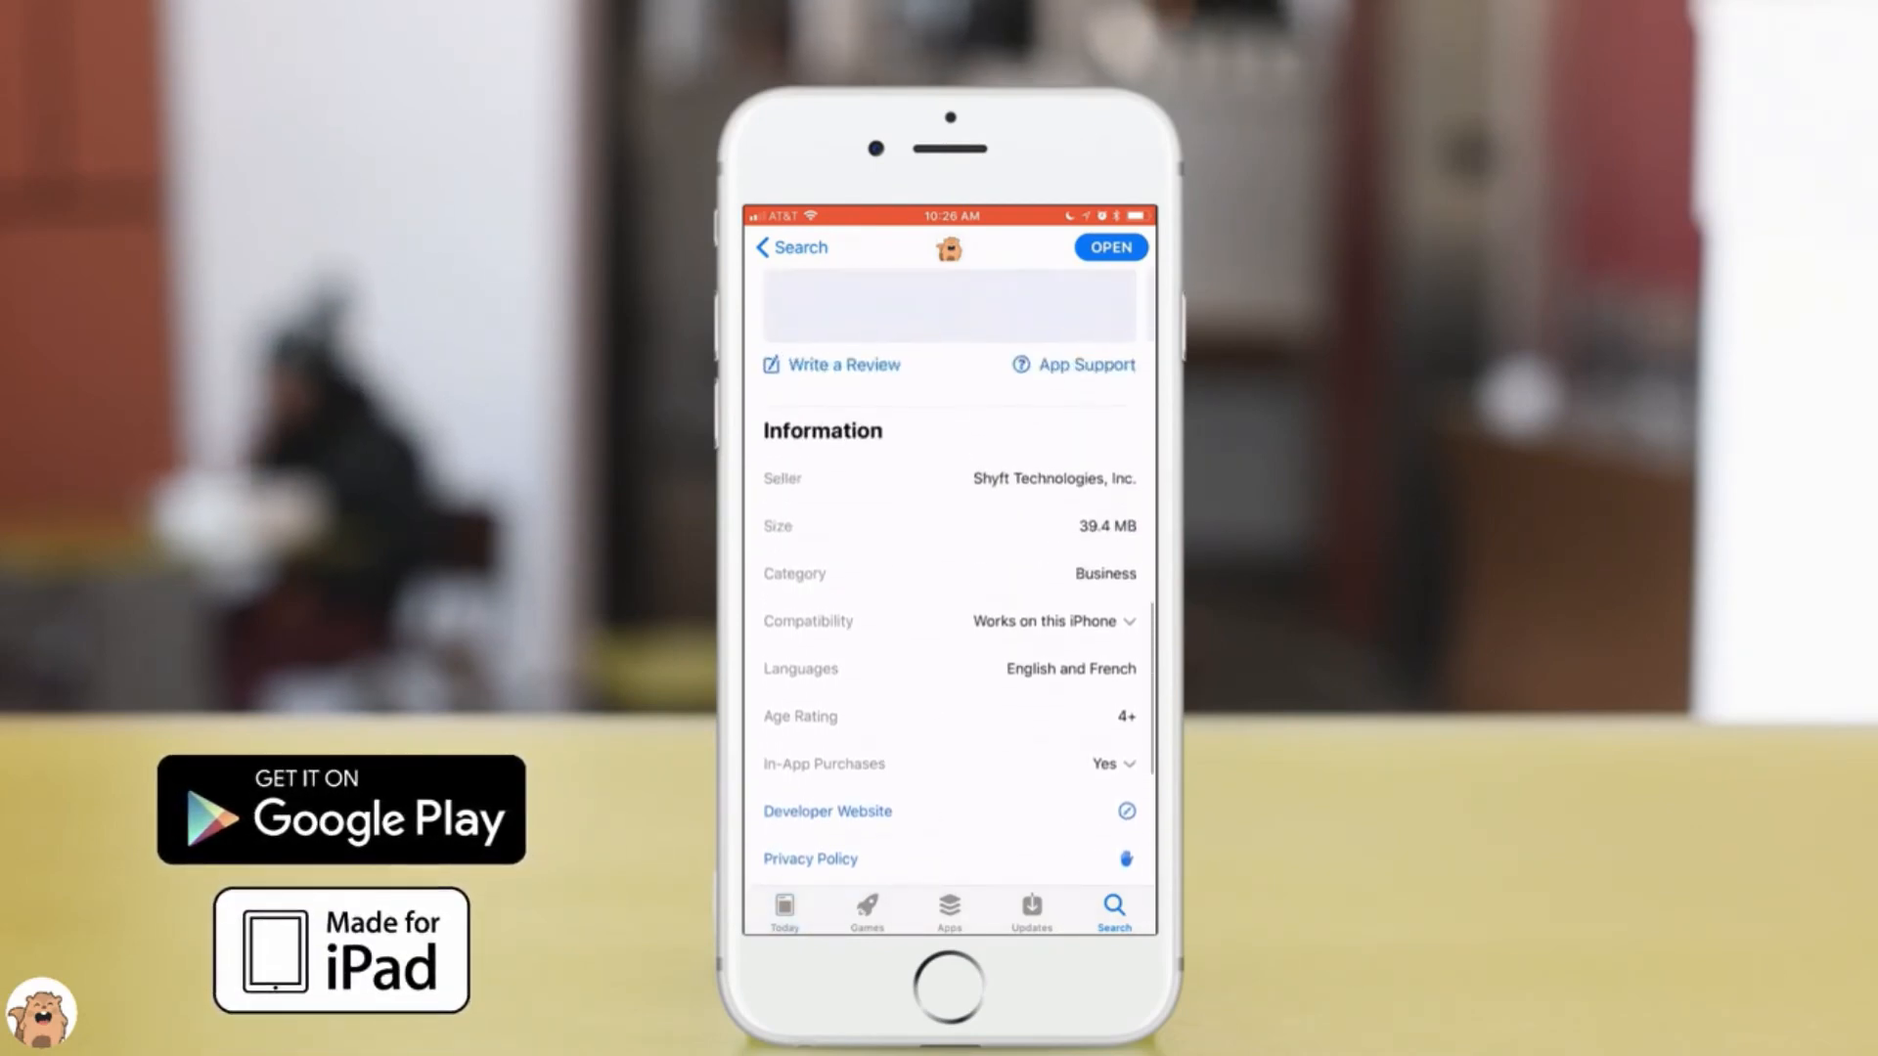
left_click(1110, 246)
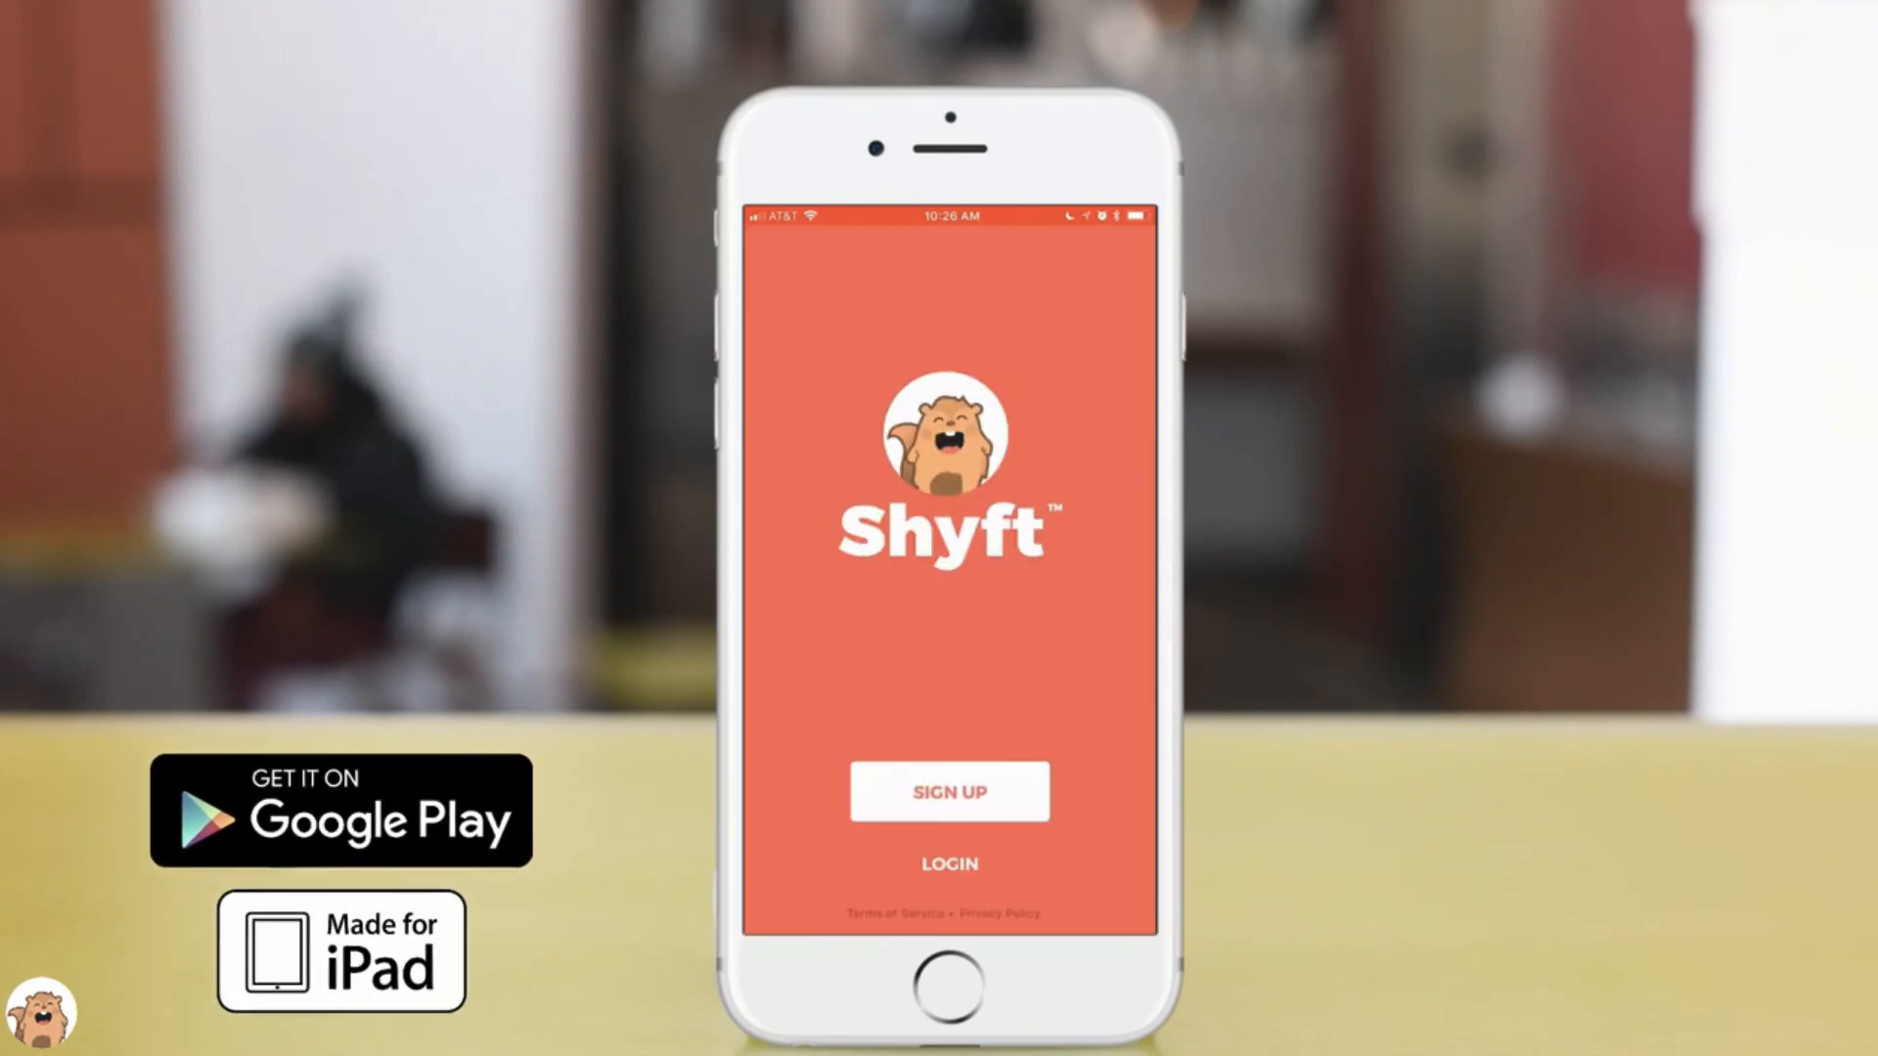